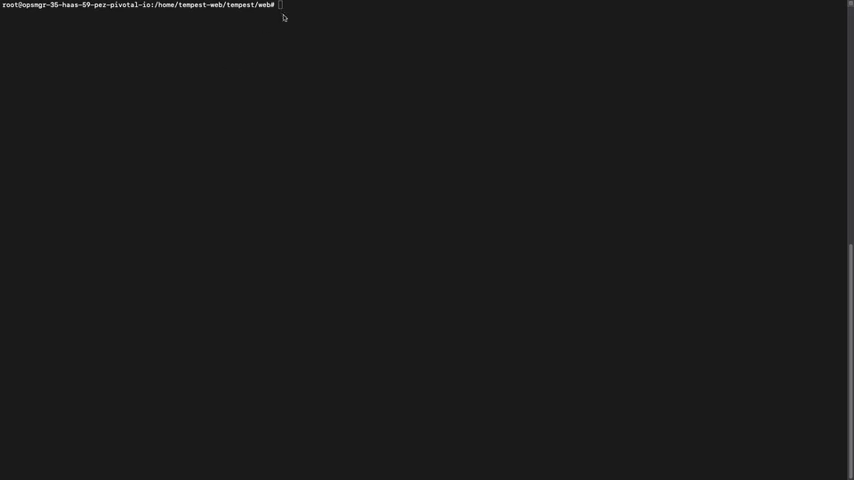
{"action": "mouse_move", "coordinate": [279, 31]}
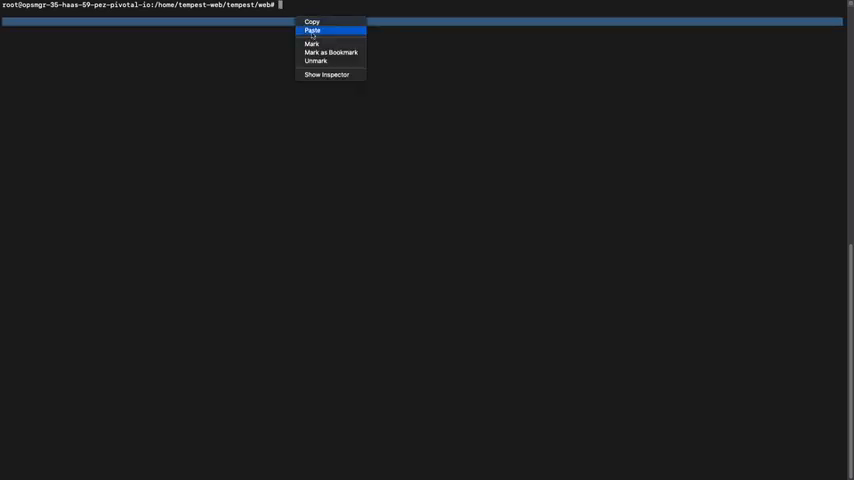
- Enter /home/tempest-web/ramdisk/uaa/config, list its files and view login.yml in vim
{"action": "left_click", "coordinate": [307, 30]}
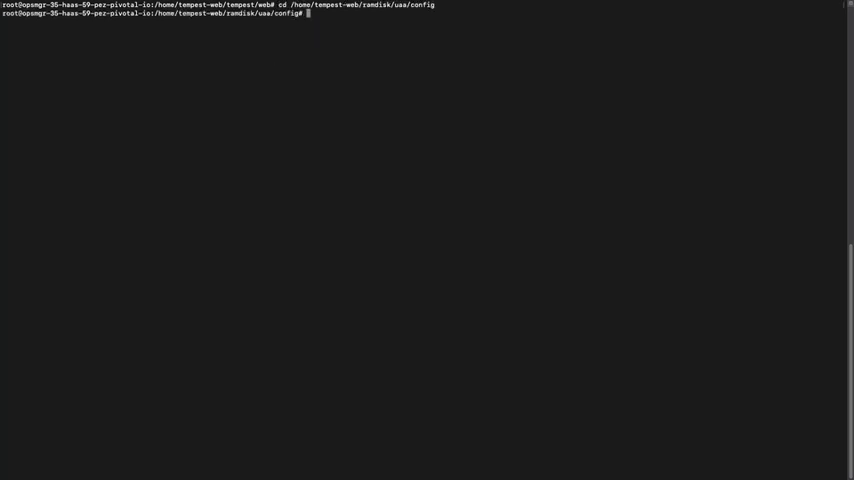
{"action": "type", "text": "ls"}
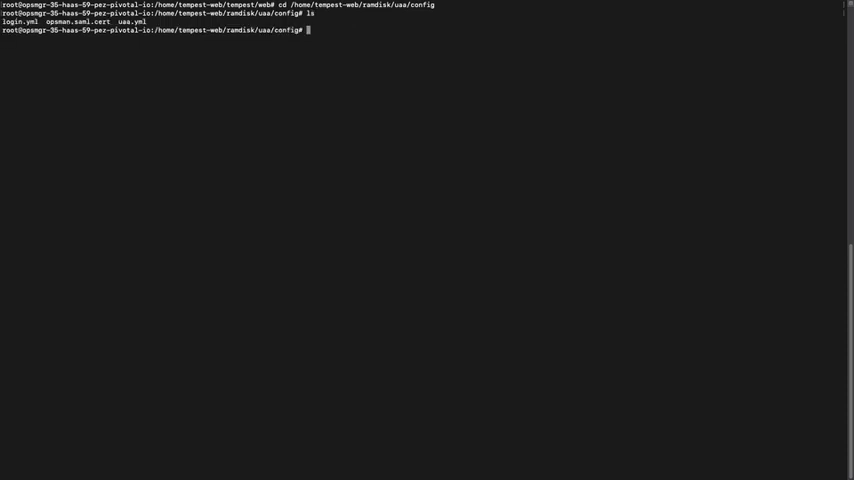
{"action": "type", "text": "vim login.yml"}
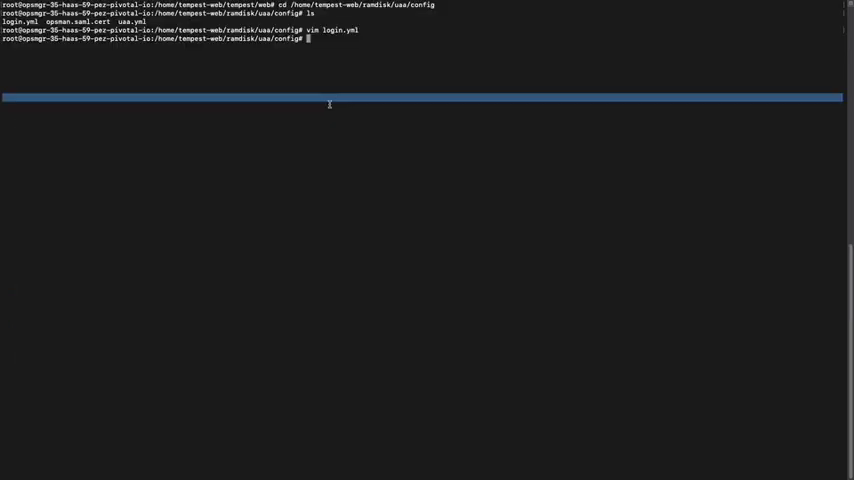
- View opsman.saml.cert and its openssl validity dates (Feb 25 2020 to Feb 25 2022), then clear
{"action": "type", "text": "vim"}
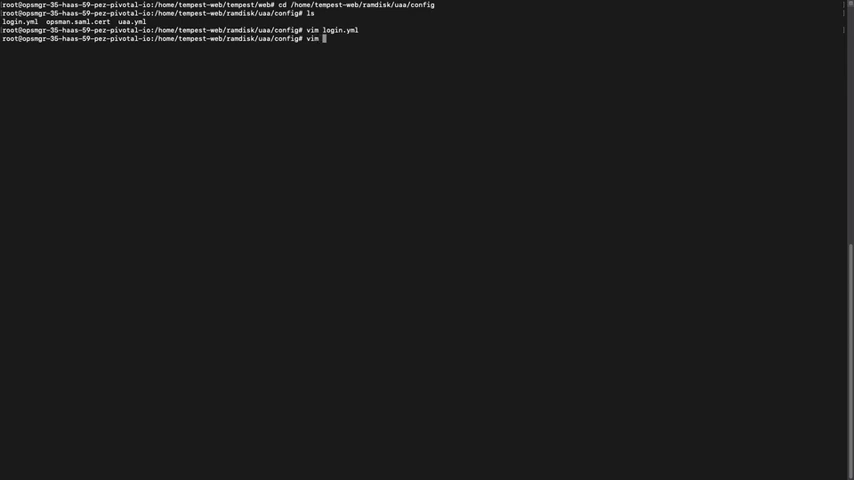
{"action": "type", "text": "opsman.saml.cert"}
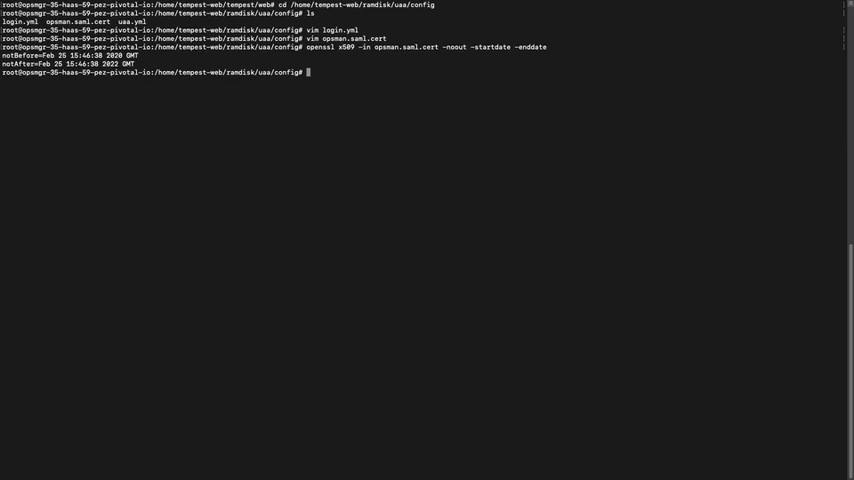
{"action": "mouse_move", "coordinate": [318, 78]}
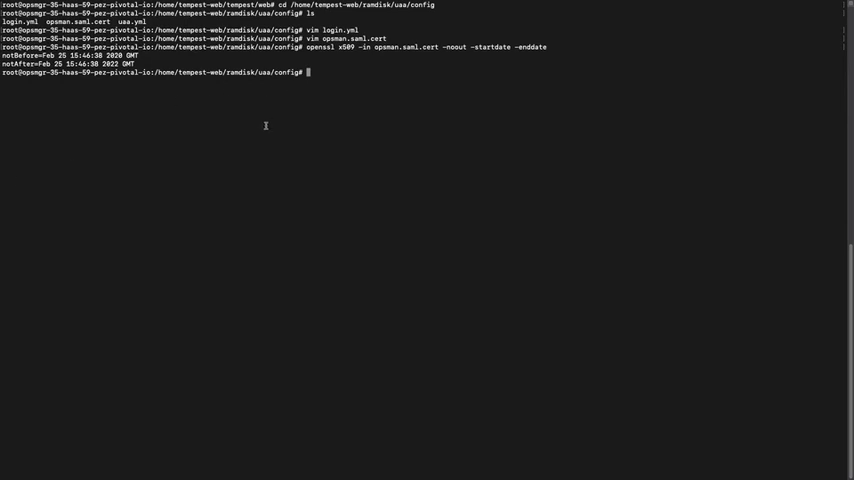
{"action": "type", "text": "clear"}
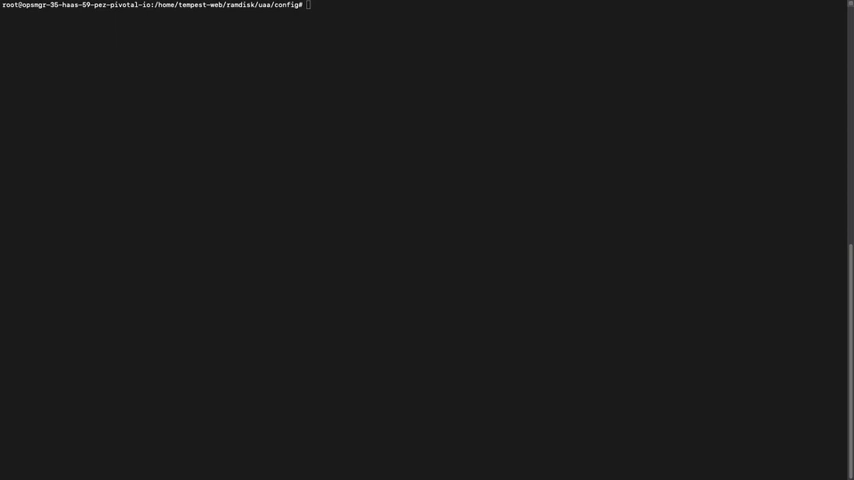
{"action": "mouse_move", "coordinate": [153, 114]}
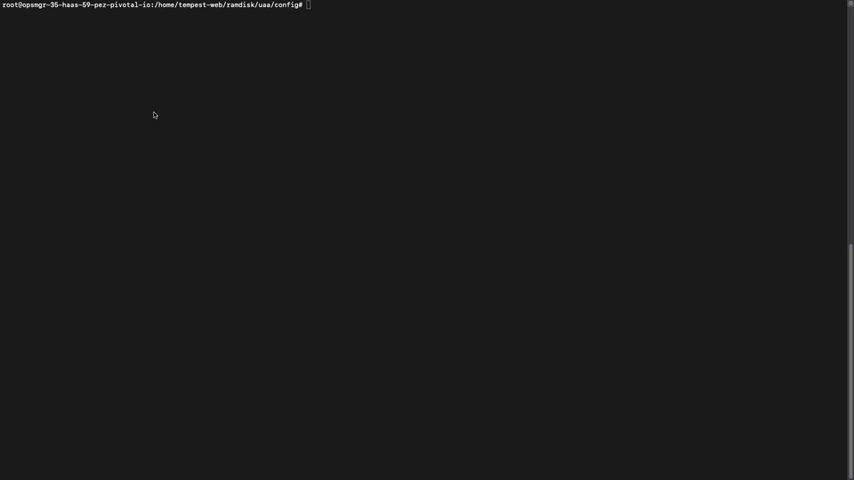
- Launch the production Rails console from /home/tempest-web/tempest/web with RAILS_ENV=production
{"action": "type", "text": "cd /home/tempest-web/tempest/web; RAILS_ENV='production' TEMPEST_INFRASTRUCTURE='vsphere' TEMPEST_WEB_DIR='/home/tempest-web' DATA_ROO"}
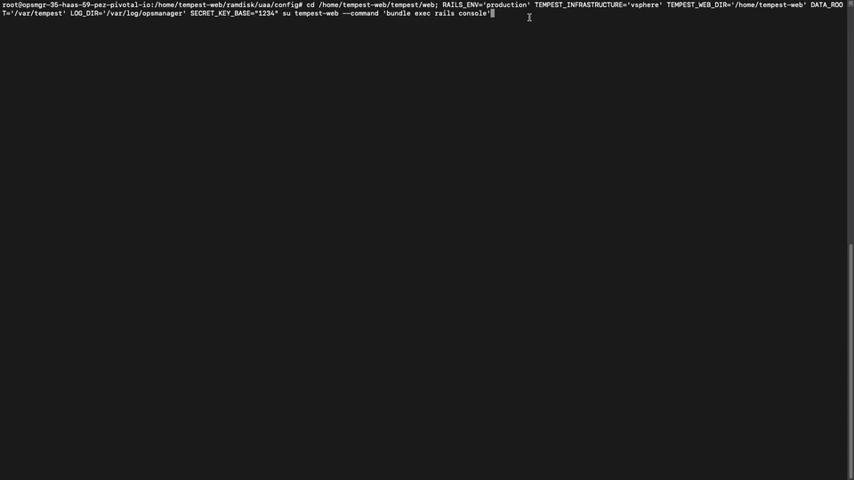
{"action": "key", "text": "Return"}
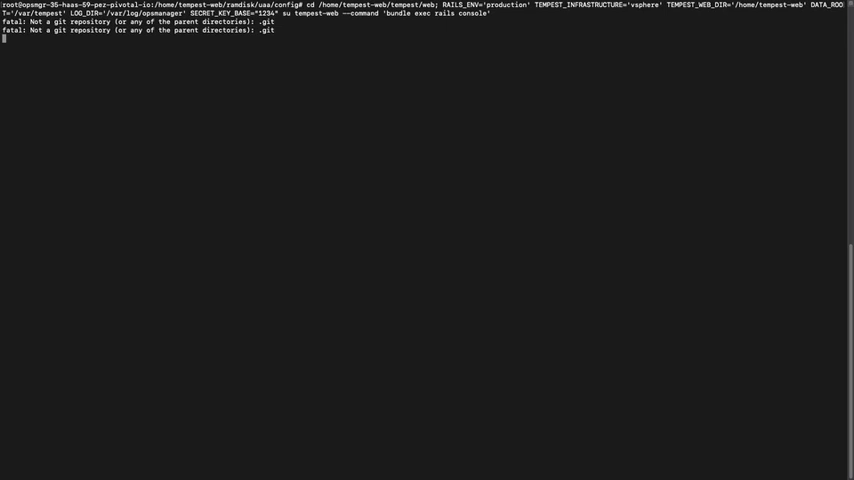
{"action": "key", "text": "Return"}
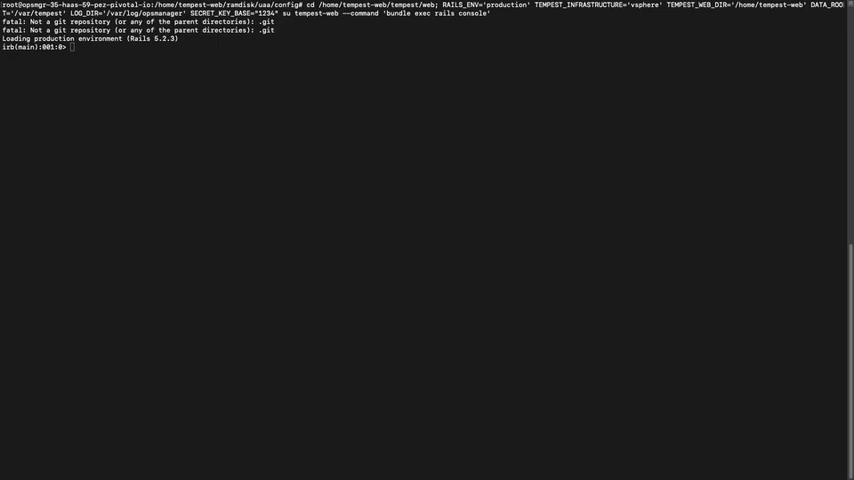
- Set EncryptionKey.instance.passphrase and load uaa_config = Uaa::UaaConfig.instance in the console
{"action": "right_click", "coordinate": [90, 47]}
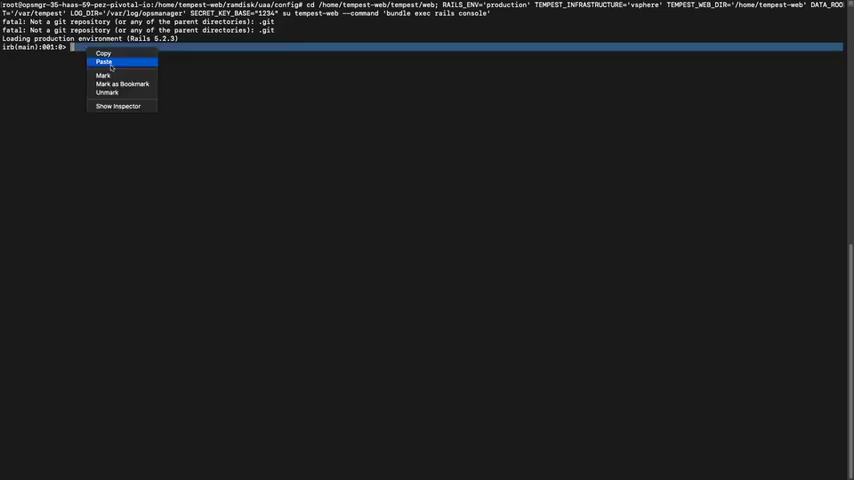
{"action": "left_click", "coordinate": [97, 61]}
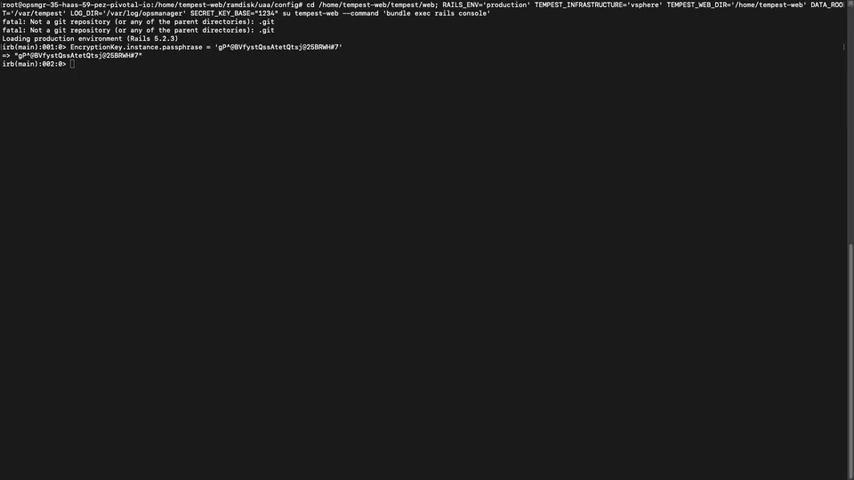
{"action": "right_click", "coordinate": [72, 64]}
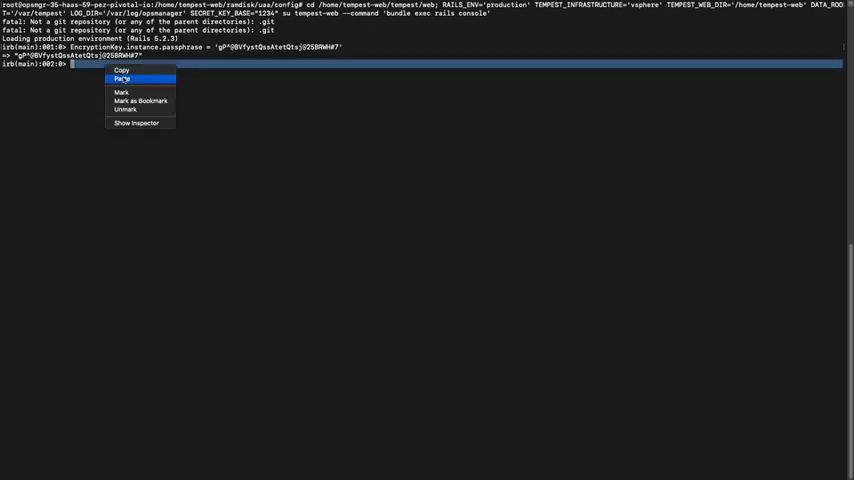
{"action": "left_click", "coordinate": [122, 78]}
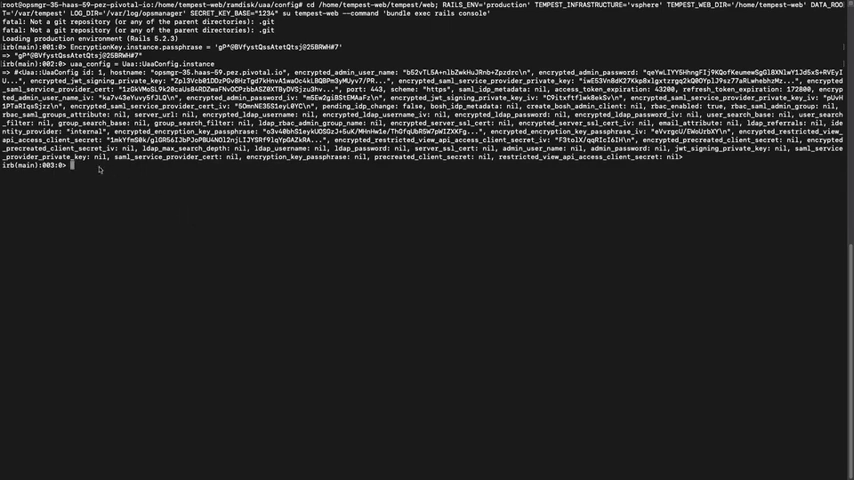
- Run generate_saml_service_provider_cert(force:true), show the new cert via send, save and exit
{"action": "type", "text": "uaa_config.generate_saml_service_provider_cert(force:true)"}
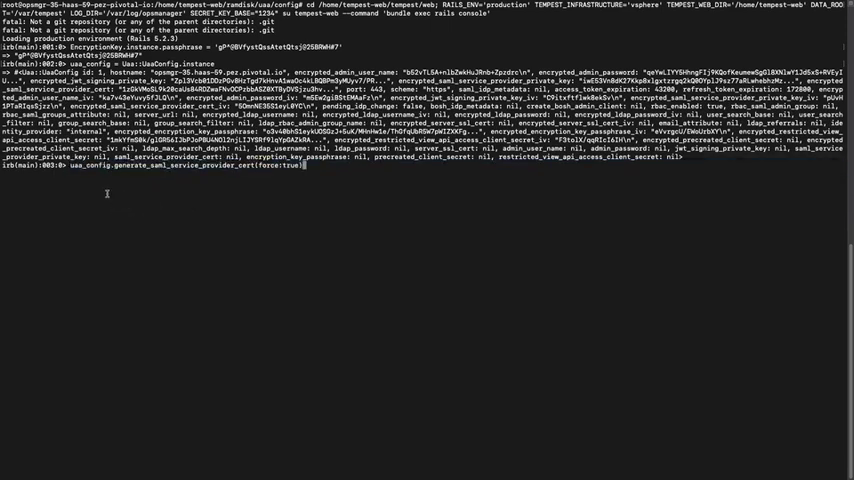
{"action": "mouse_move", "coordinate": [380, 220]}
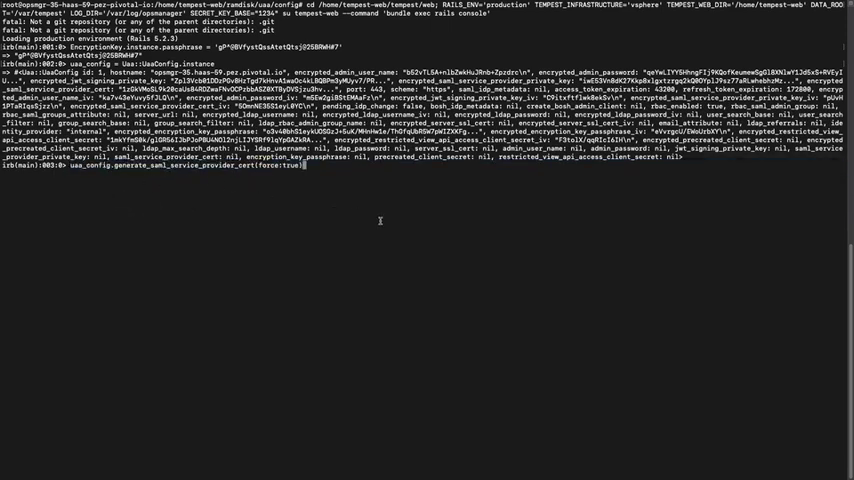
{"action": "key", "text": "Return"}
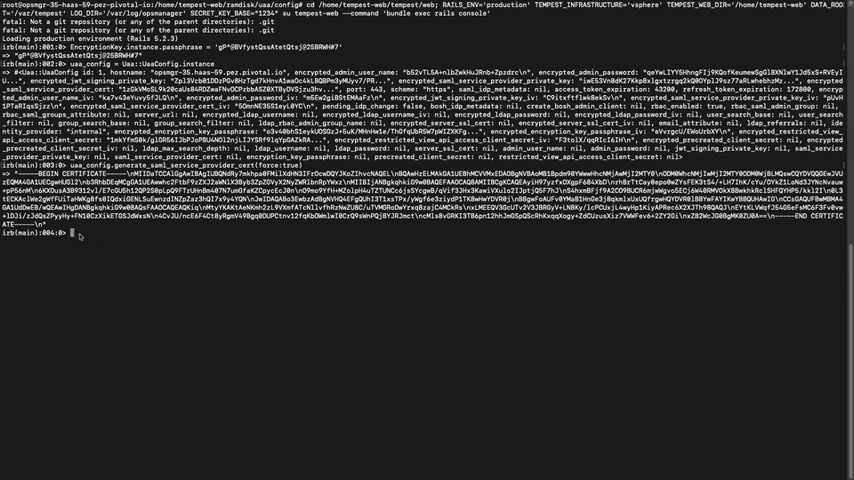
{"action": "type", "text": "uaa_config.send('saml_service_provider_cert')"}
{"action": "type", "text": "uaa_config.save!"}
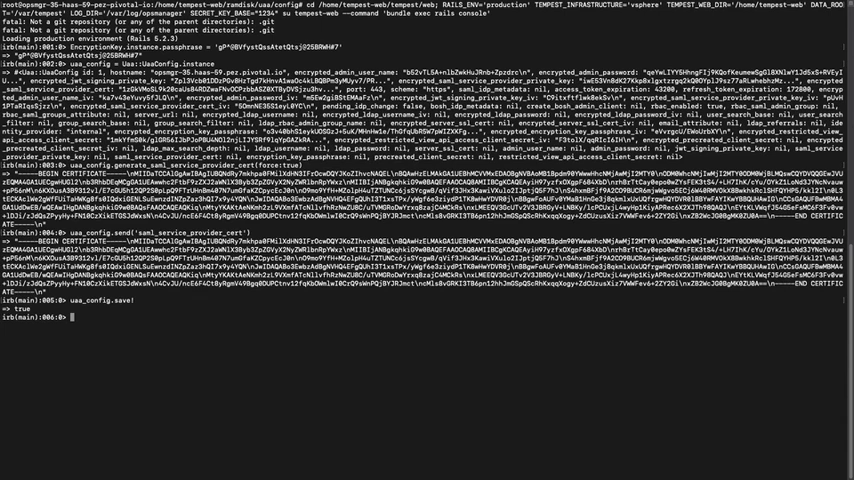
{"action": "type", "text": "exit"}
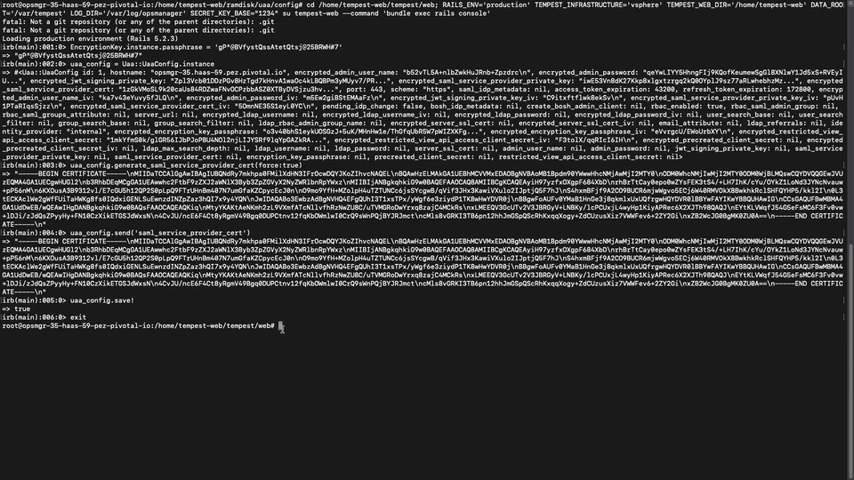
{"action": "type", "text": "service tempest-web restart"}
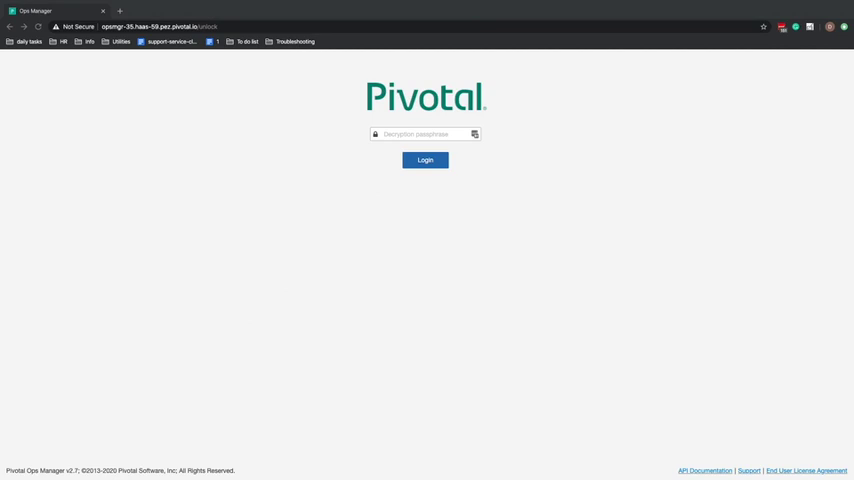
- Paste the decryption passphrase into the unlock page and log in
{"action": "right_click", "coordinate": [425, 134]}
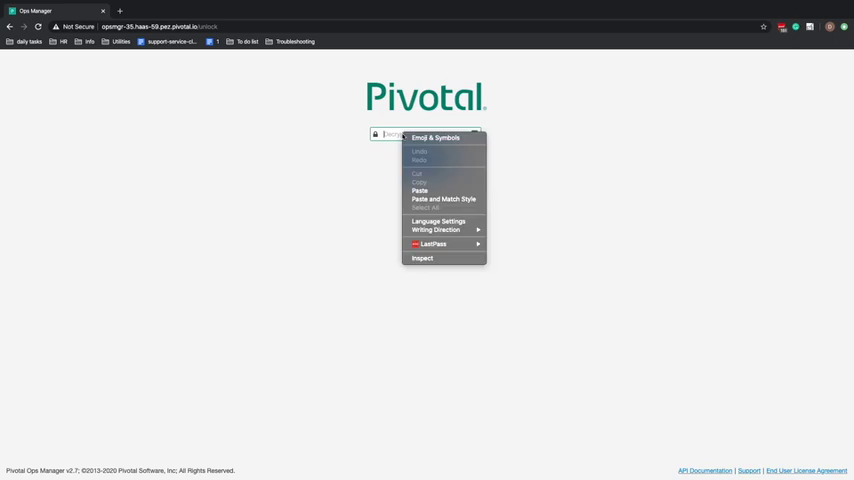
{"action": "left_click", "coordinate": [419, 191]}
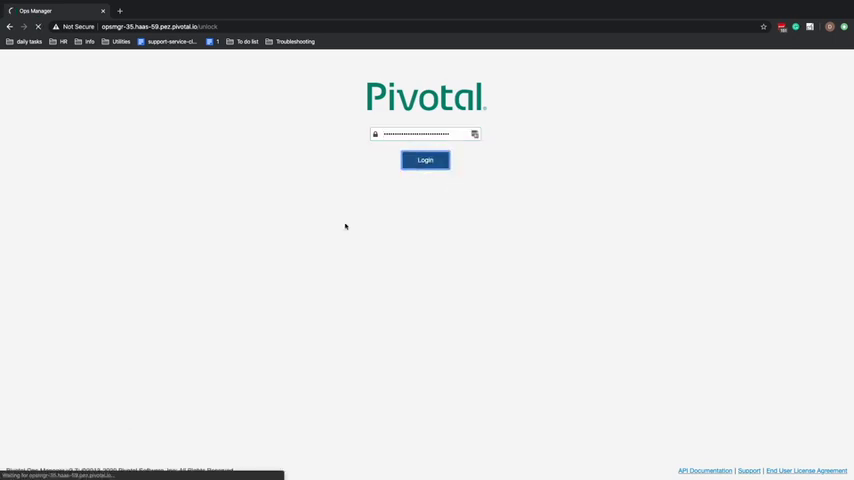
{"action": "left_click", "coordinate": [424, 160]}
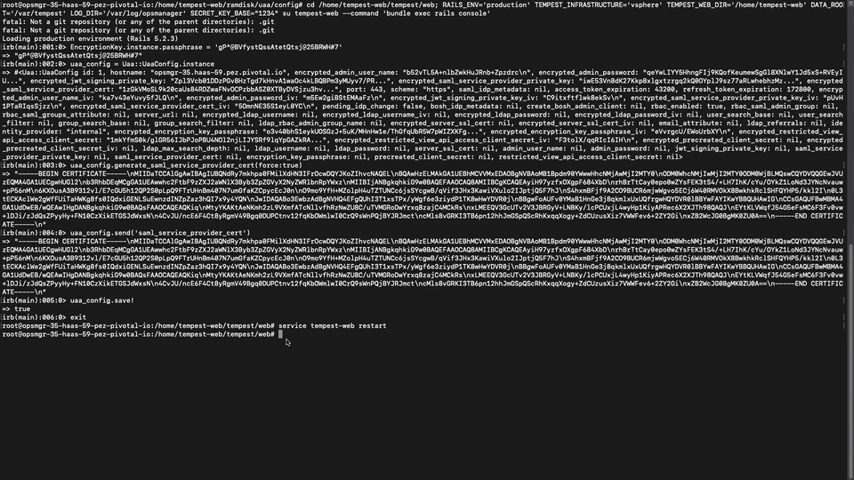
- Clear the terminal and enter 'vim opsman.saml.cert' to inspect the regenerated certificate
{"action": "type", "text": "clear"}
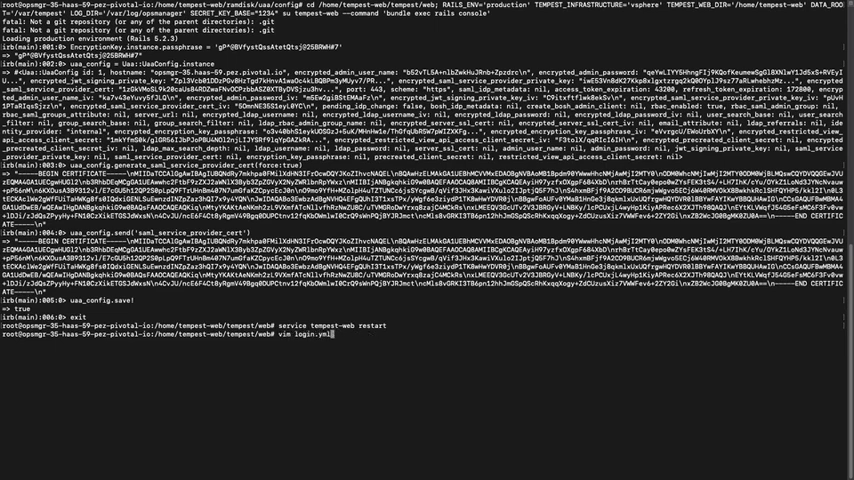
{"action": "type", "text": "vim opsman.saml.cert"}
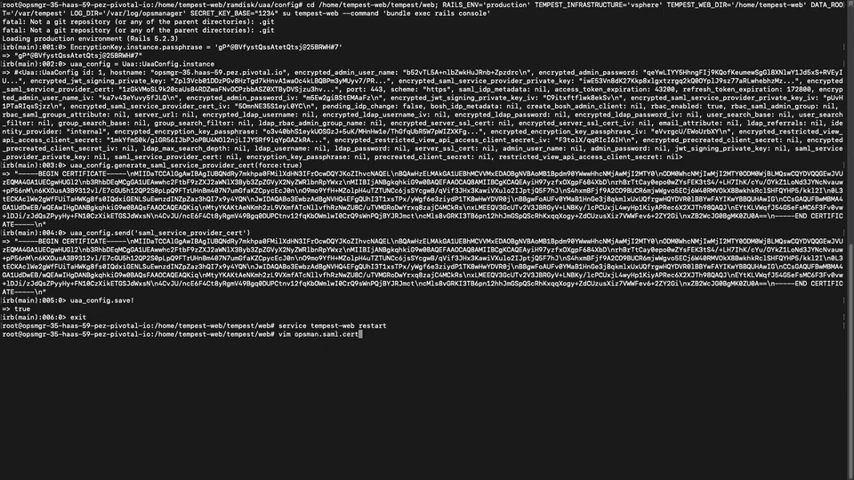